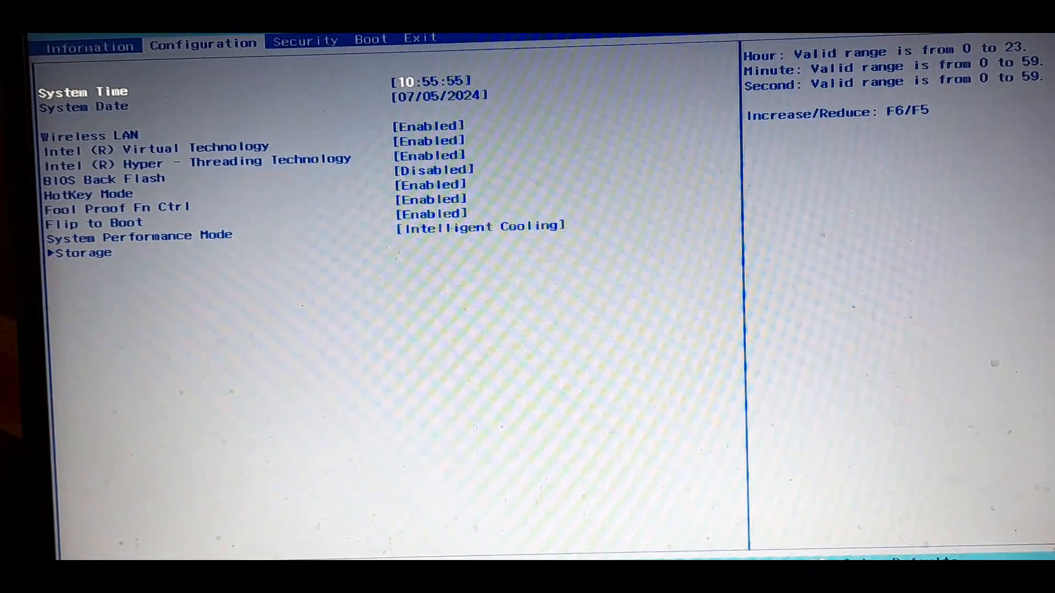
- Move Linpus lite (SanDisk) above Windows Boot Manager in the boot order, then save and exit
{"action": "left_click", "coordinate": [371, 39]}
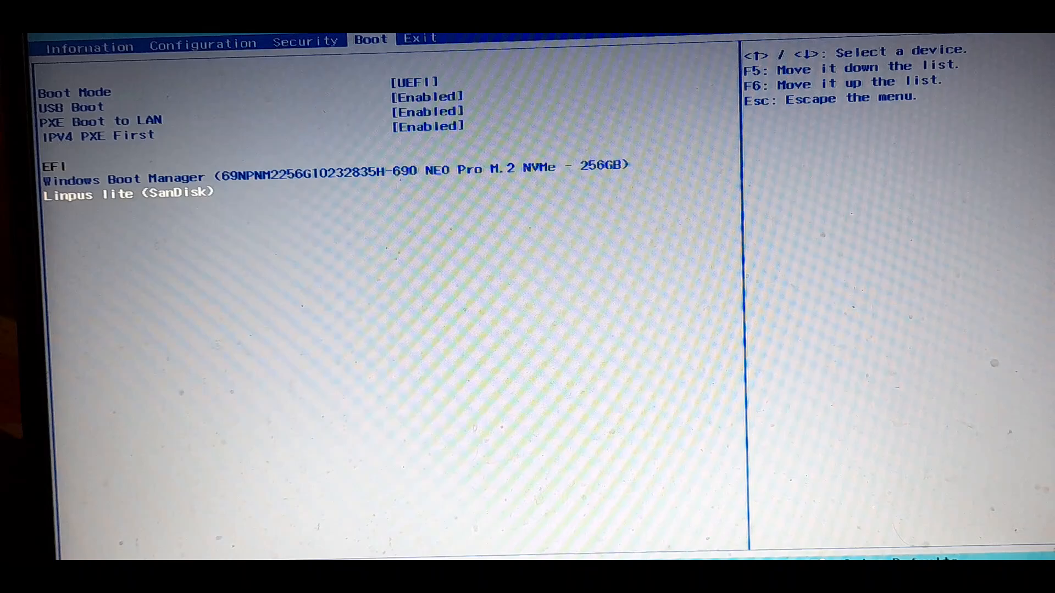
{"action": "key", "text": "F6"}
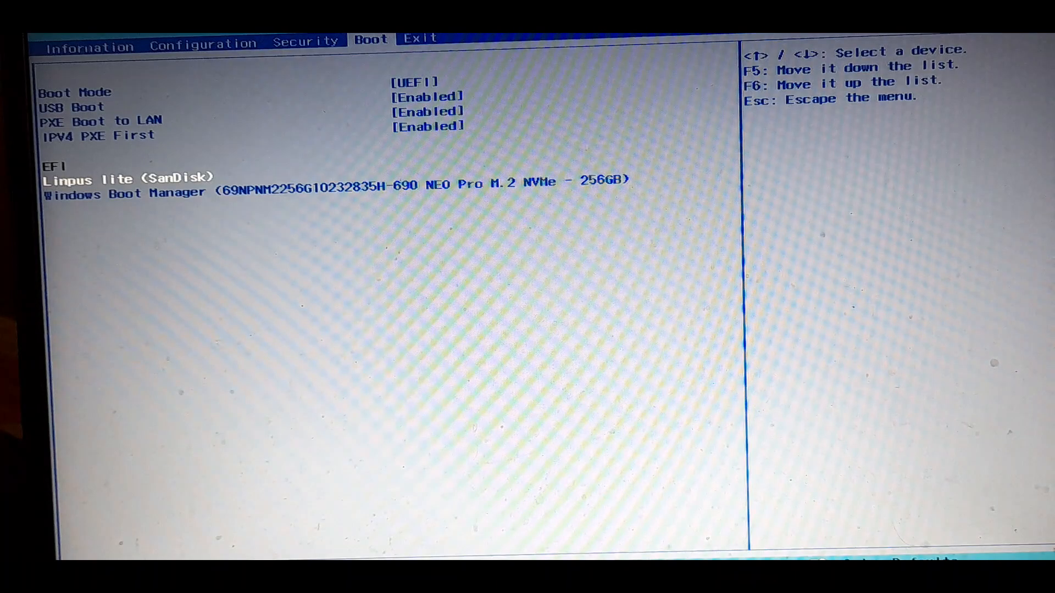
{"action": "left_click", "coordinate": [420, 38]}
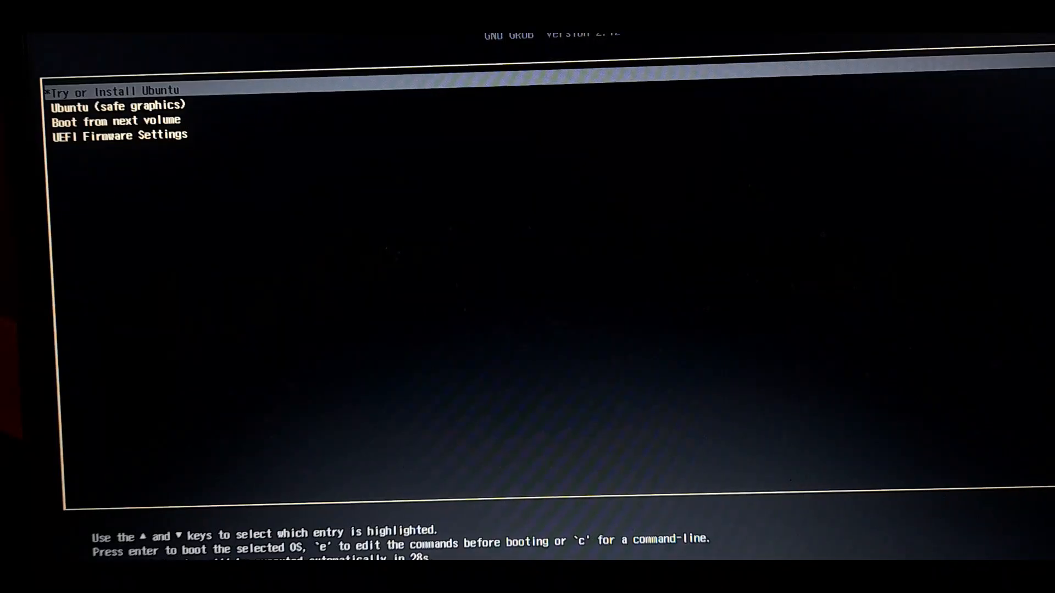
- Boot the 'Try or Install Ubuntu' GRUB entry
{"action": "key", "text": "Return"}
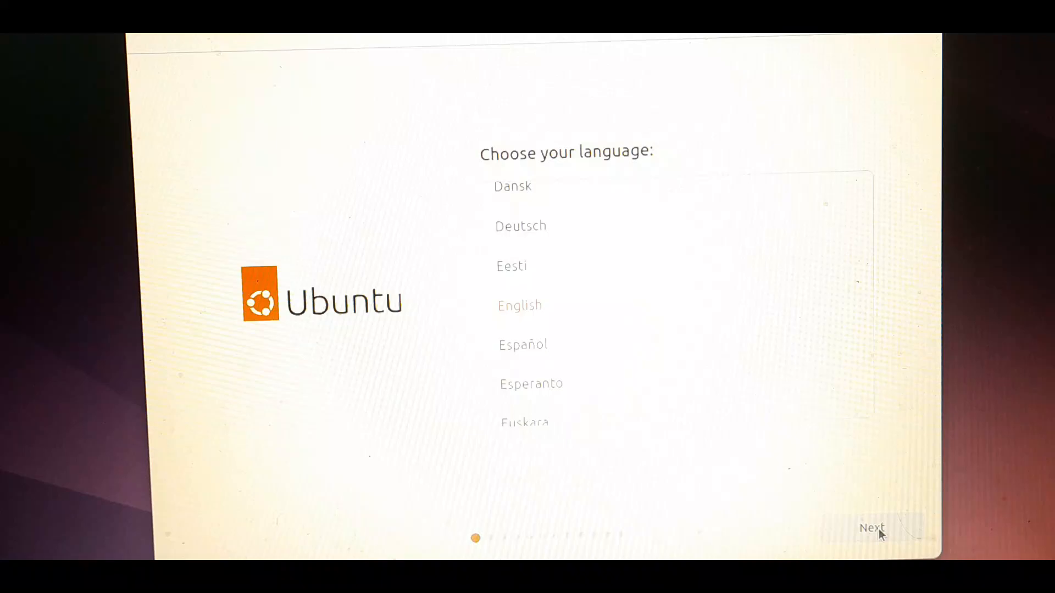
- Accept English language, default accessibility and English (US) keyboard, and choose Wi-Fi
{"action": "left_click", "coordinate": [871, 527]}
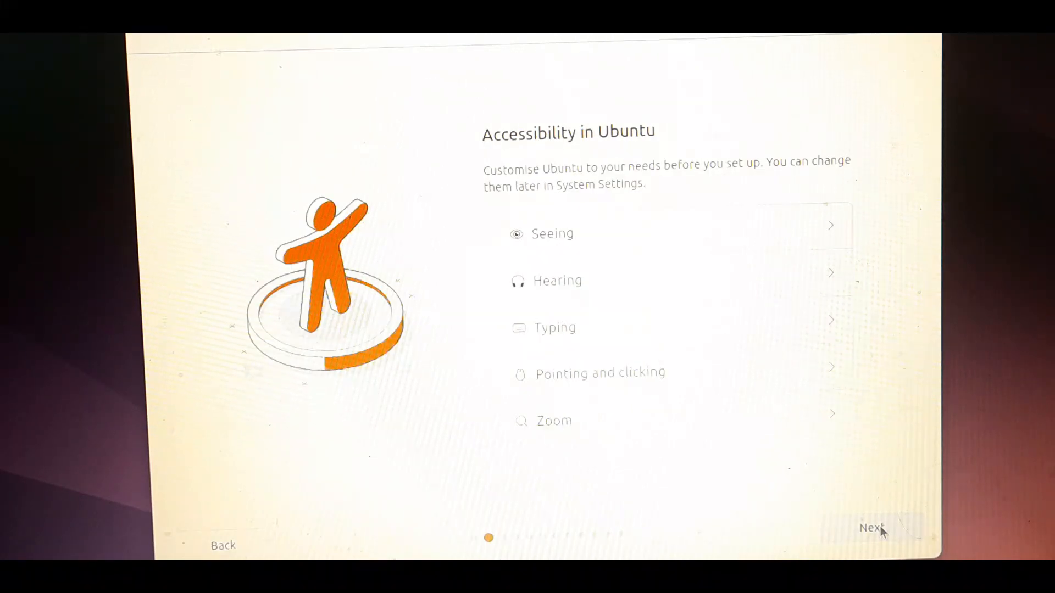
{"action": "left_click", "coordinate": [870, 526]}
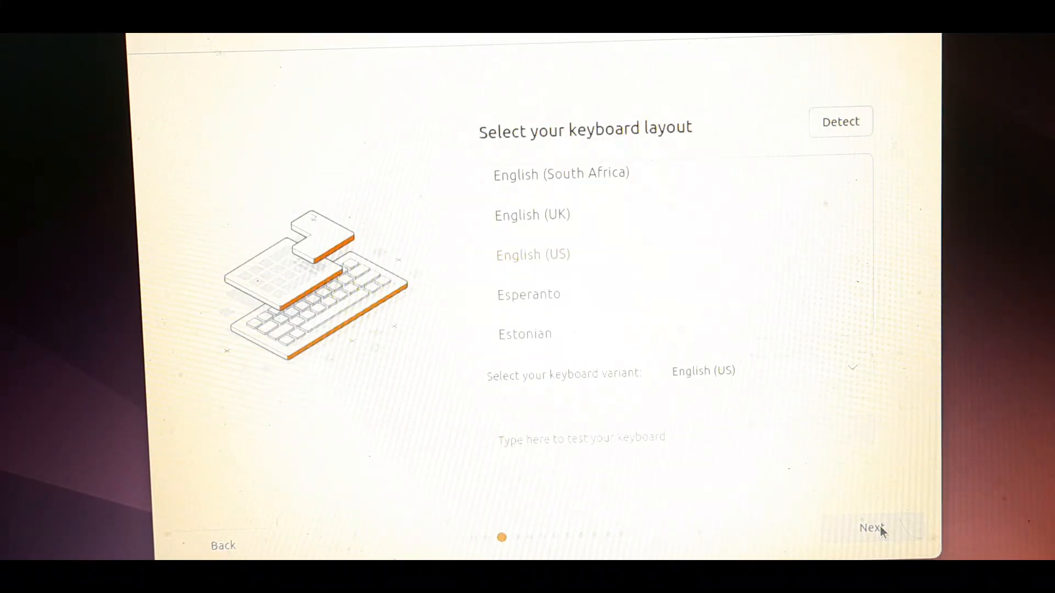
{"action": "left_click", "coordinate": [870, 527]}
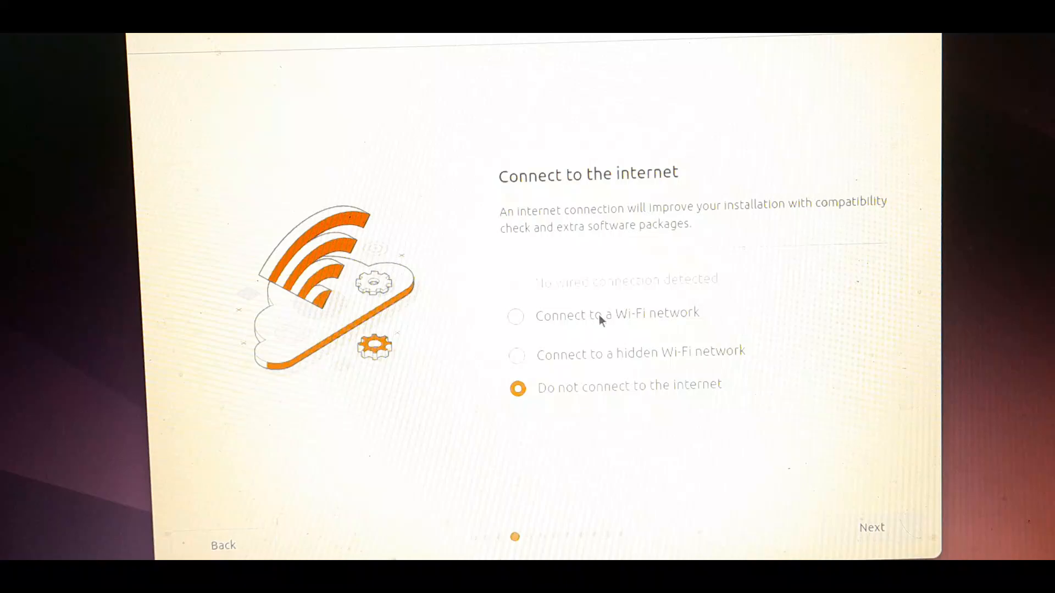
{"action": "left_click", "coordinate": [515, 317]}
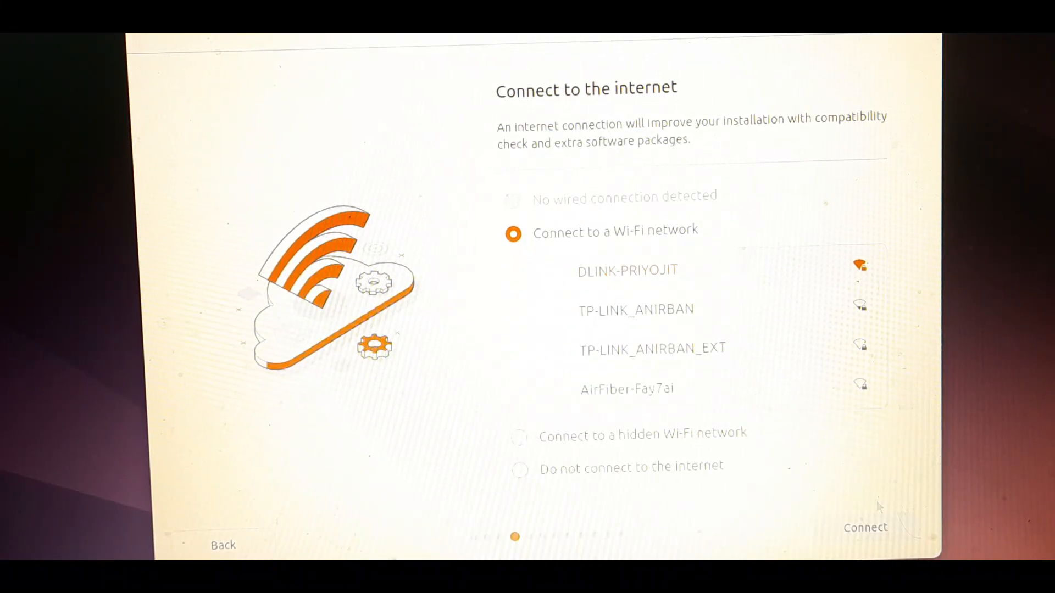
{"action": "left_click", "coordinate": [865, 528]}
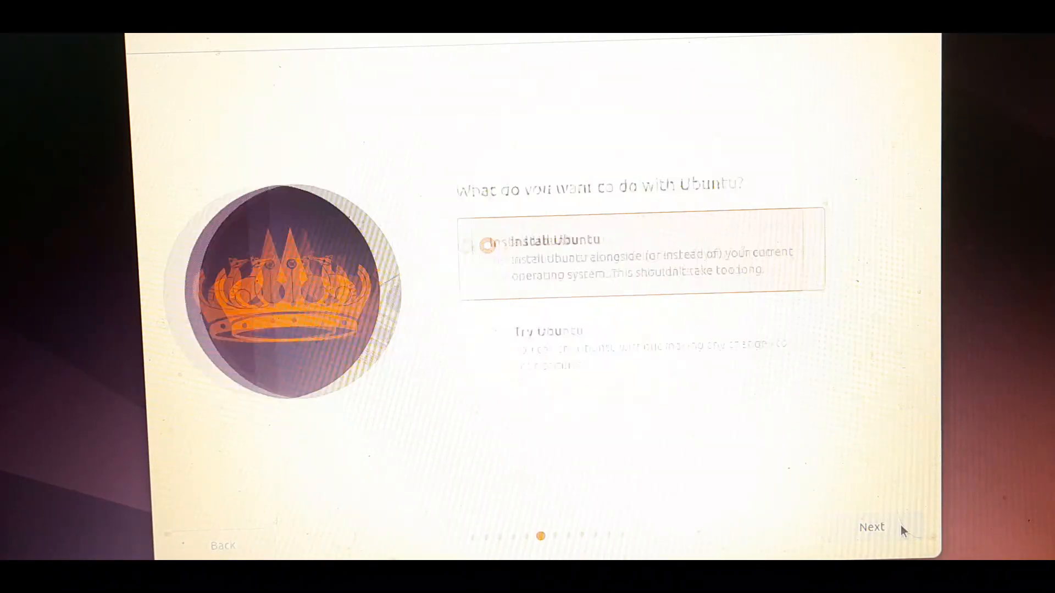
- Choose Install Ubuntu, Interactive, Default selection, and enable third-party drivers and media formats
{"action": "left_click", "coordinate": [871, 527]}
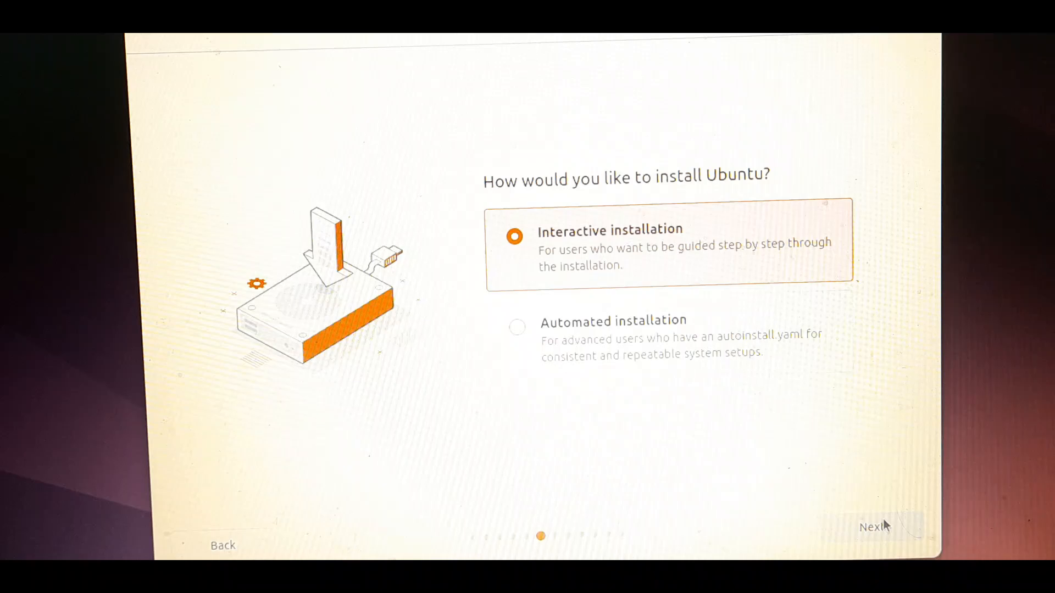
{"action": "left_click", "coordinate": [872, 527]}
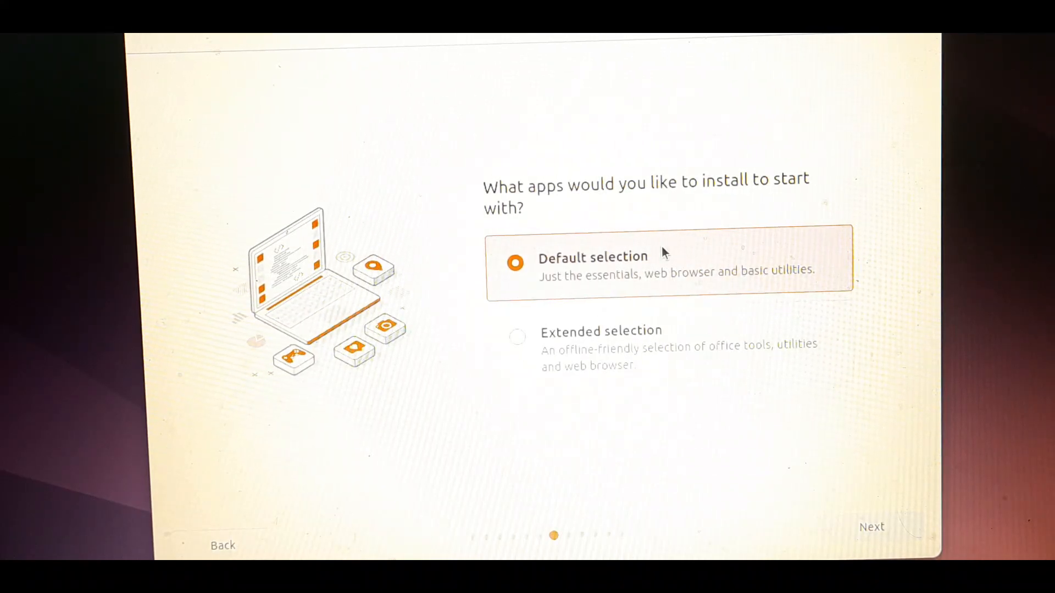
{"action": "left_click", "coordinate": [871, 527]}
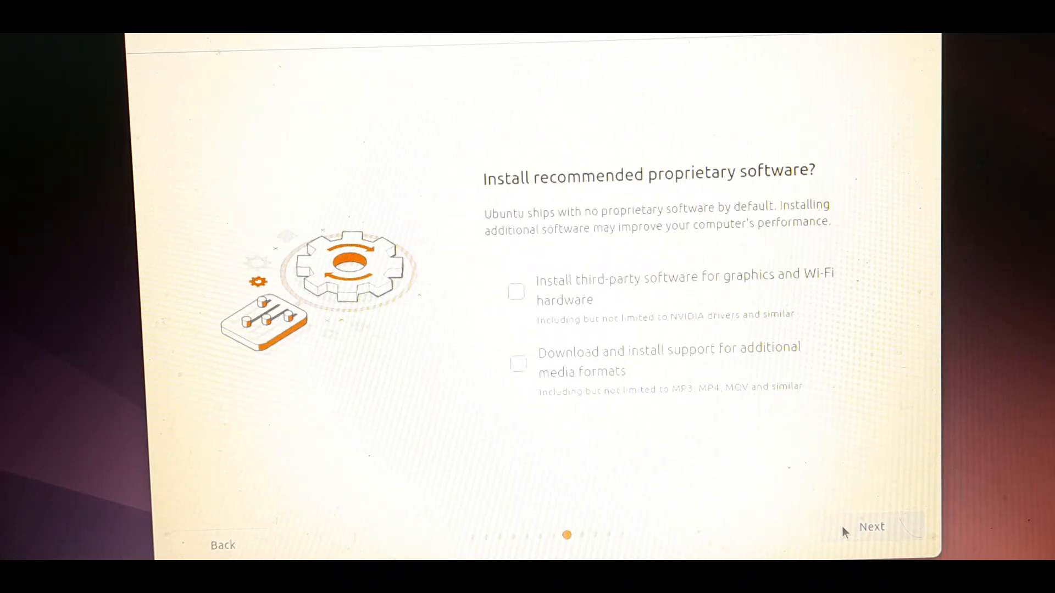
{"action": "left_click", "coordinate": [516, 292]}
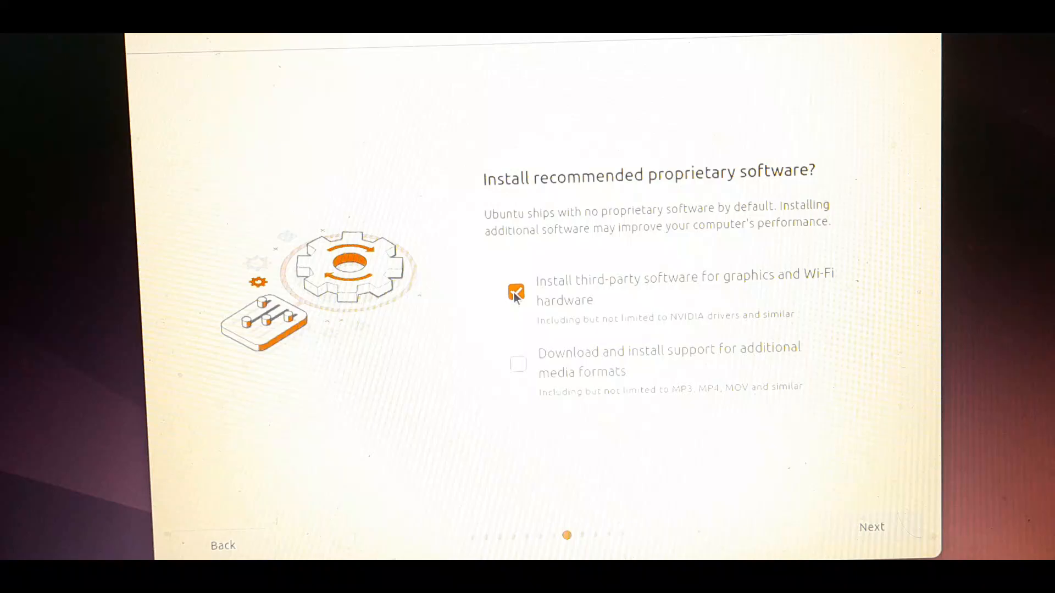
{"action": "left_click", "coordinate": [518, 363]}
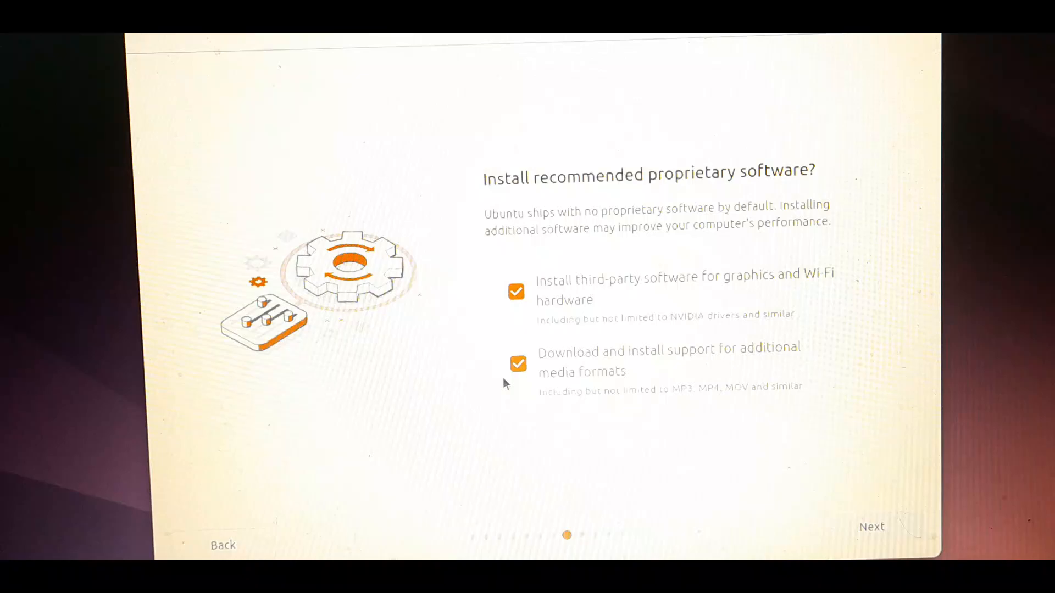
{"action": "left_click", "coordinate": [872, 527]}
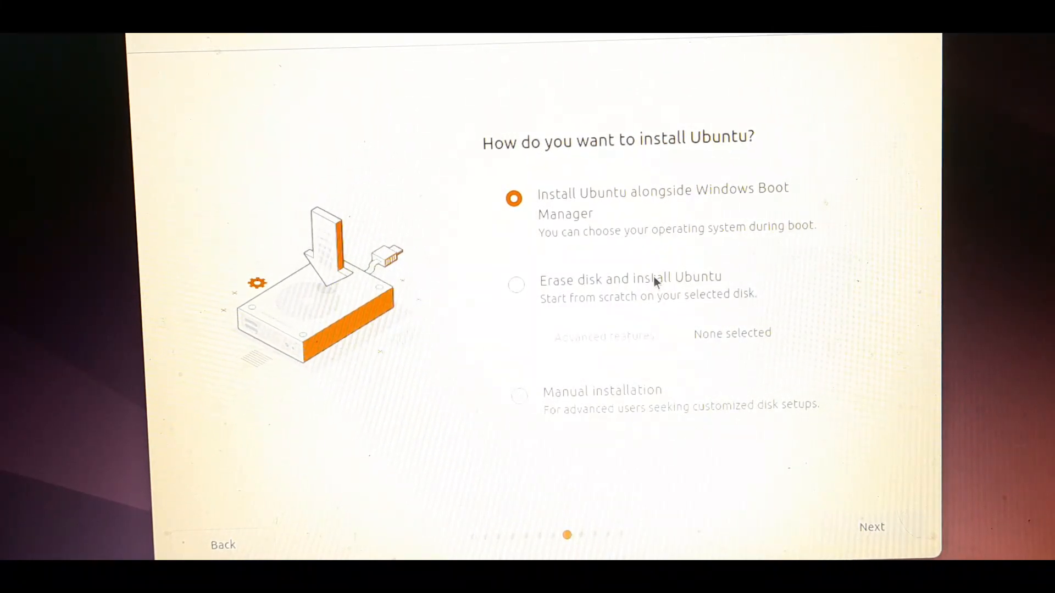
- Choose manual partitioning and start a new partition in nvme0n1's 123.73 GB free space
{"action": "left_click", "coordinate": [519, 396]}
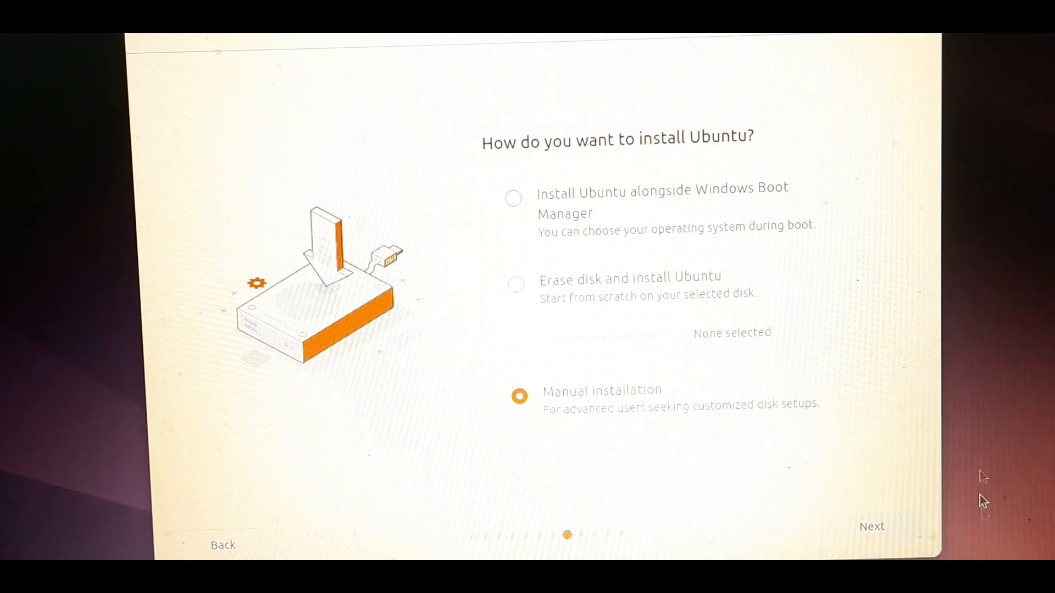
{"action": "left_click", "coordinate": [871, 526]}
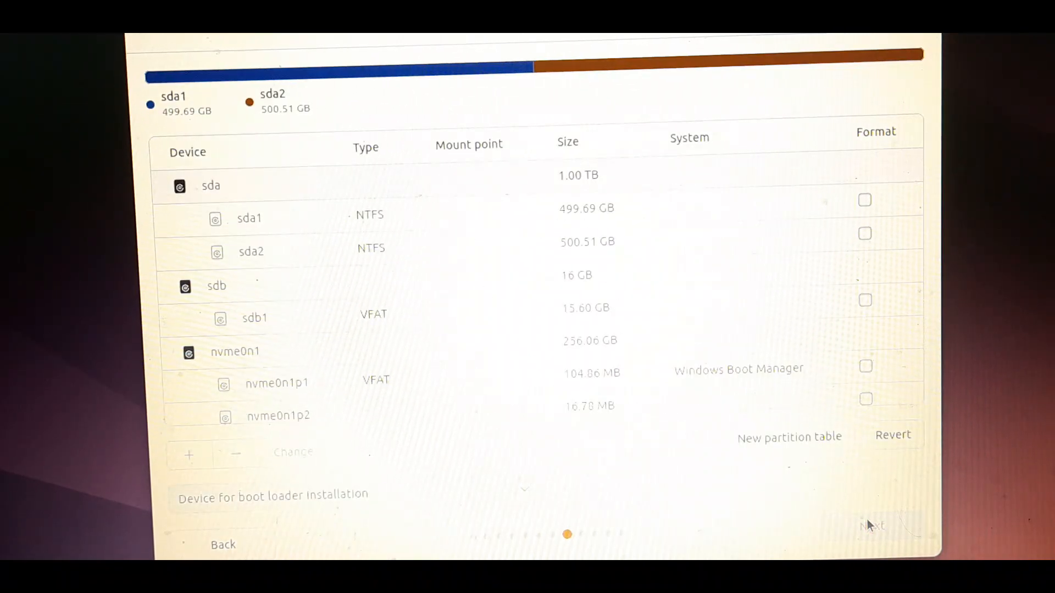
{"action": "mouse_move", "coordinate": [261, 175]}
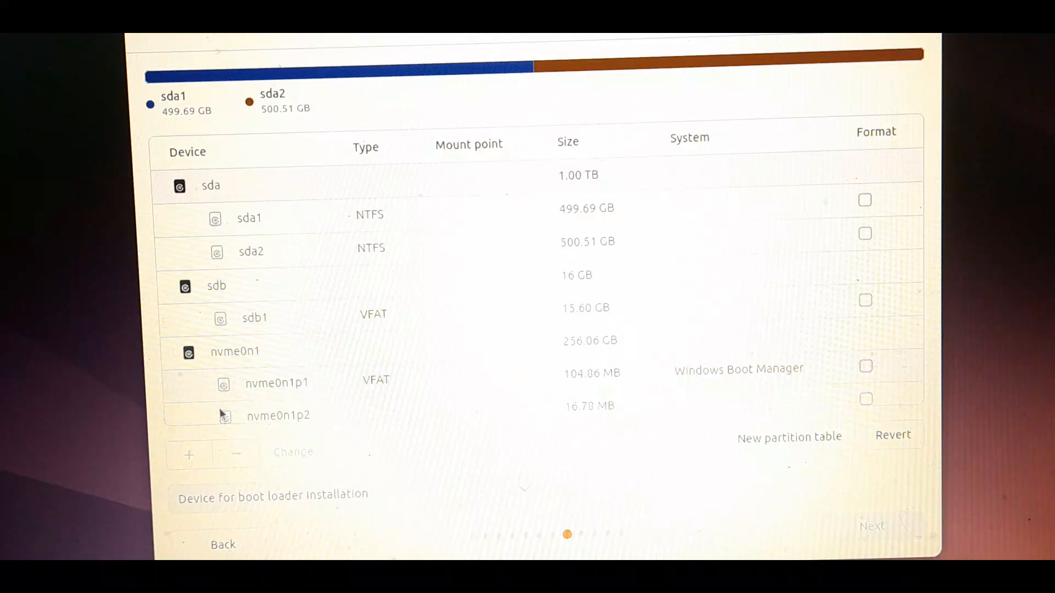
{"action": "mouse_move", "coordinate": [920, 186]}
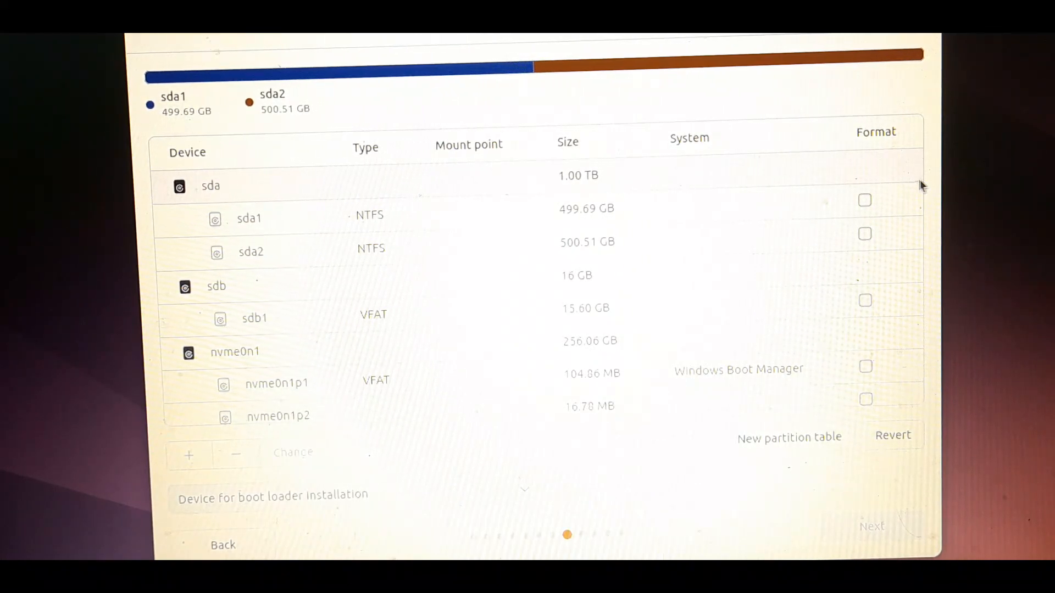
{"action": "scroll", "scroll_direction": "down", "scroll_amount": 3}
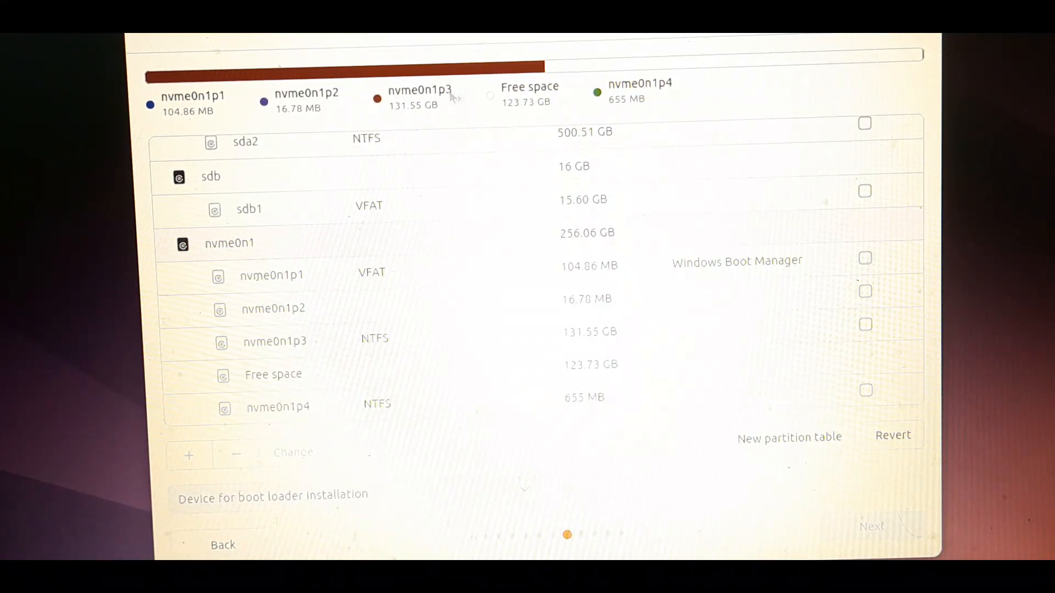
{"action": "mouse_move", "coordinate": [495, 94]}
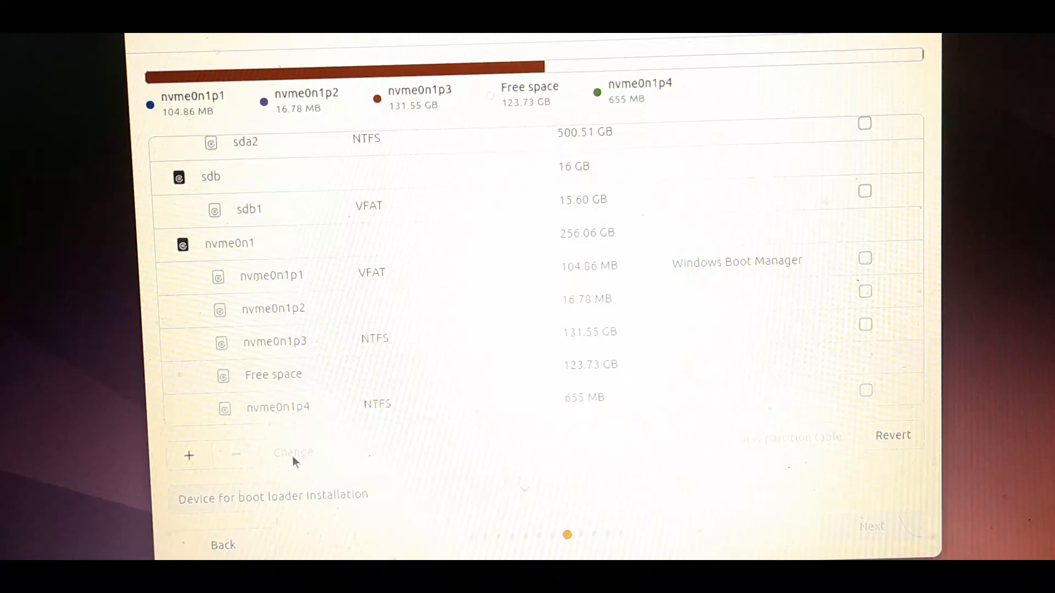
{"action": "mouse_move", "coordinate": [300, 457]}
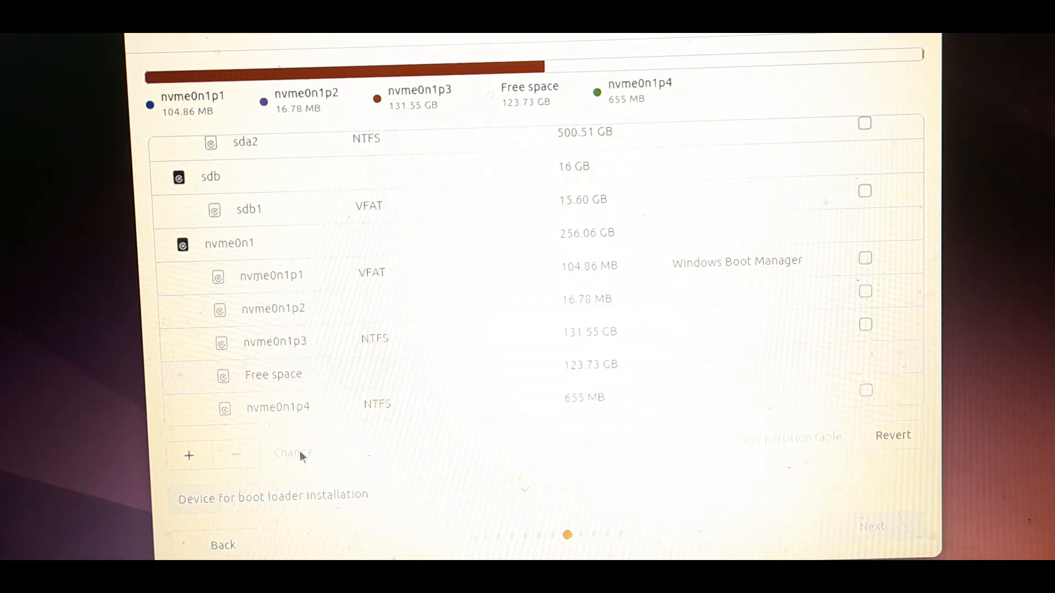
{"action": "mouse_move", "coordinate": [622, 362]}
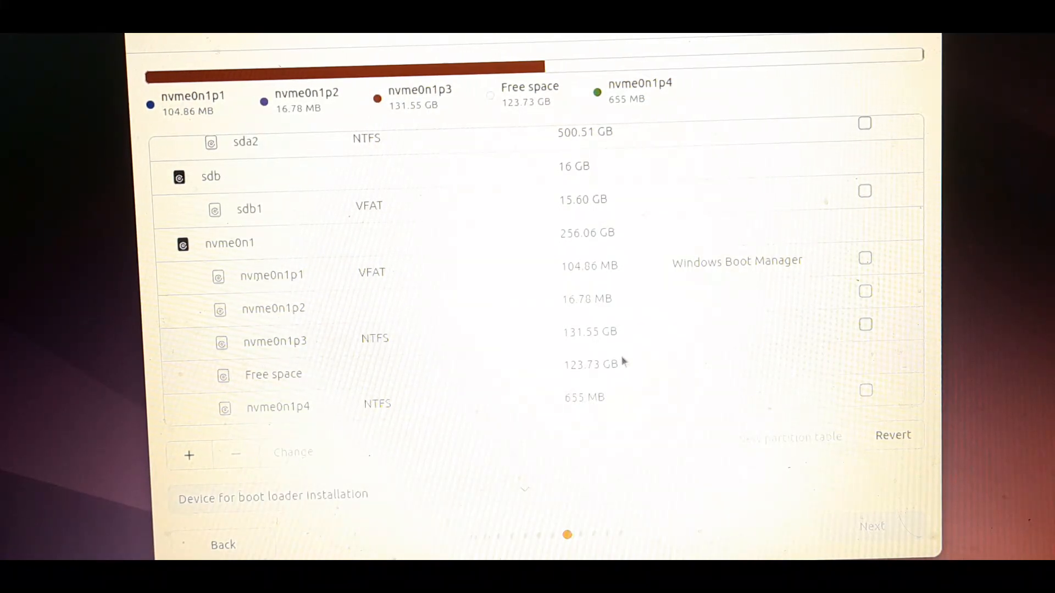
{"action": "mouse_move", "coordinate": [617, 367]}
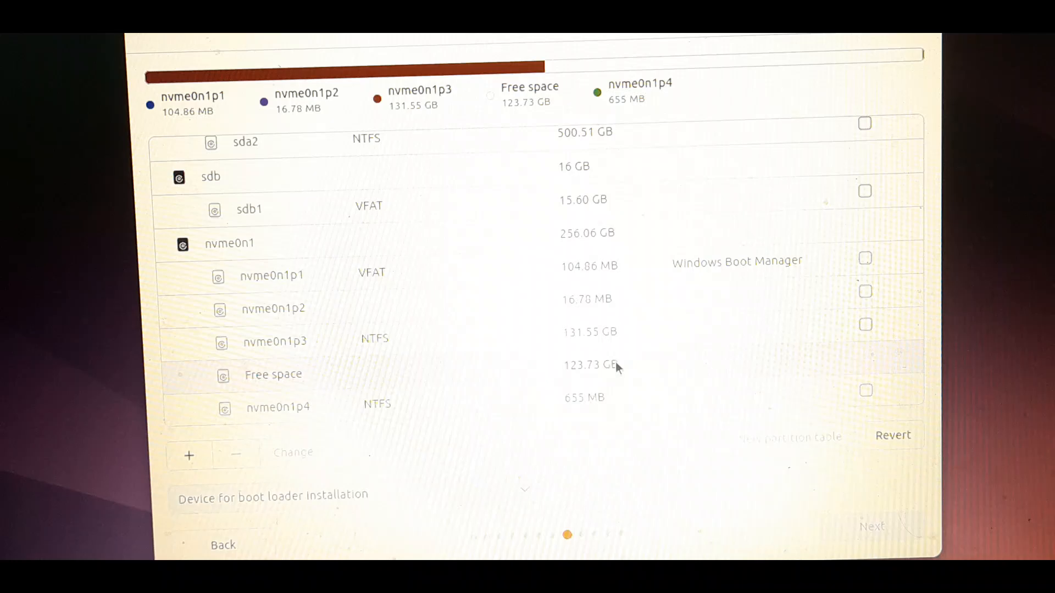
{"action": "left_click", "coordinate": [188, 456]}
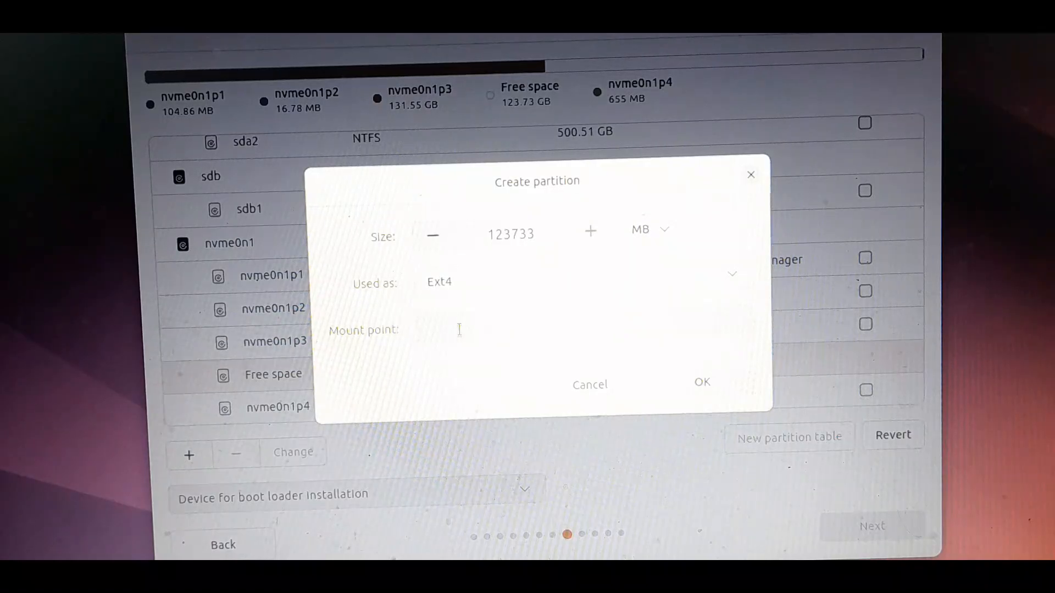
- Create a full-size Ext4 partition with mount point '/'
{"action": "type", "text": "/"}
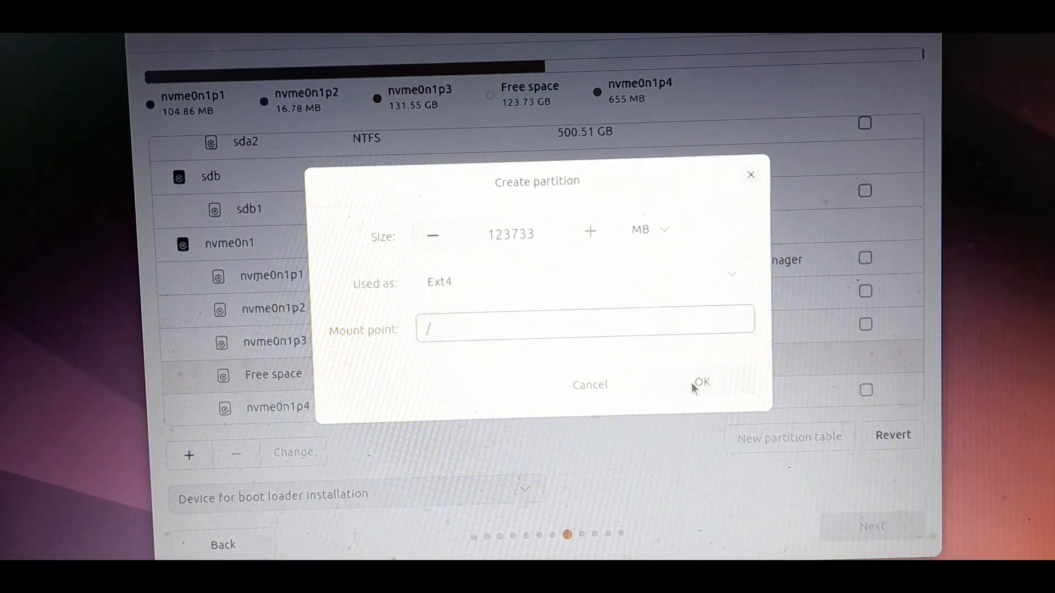
{"action": "left_click", "coordinate": [701, 382]}
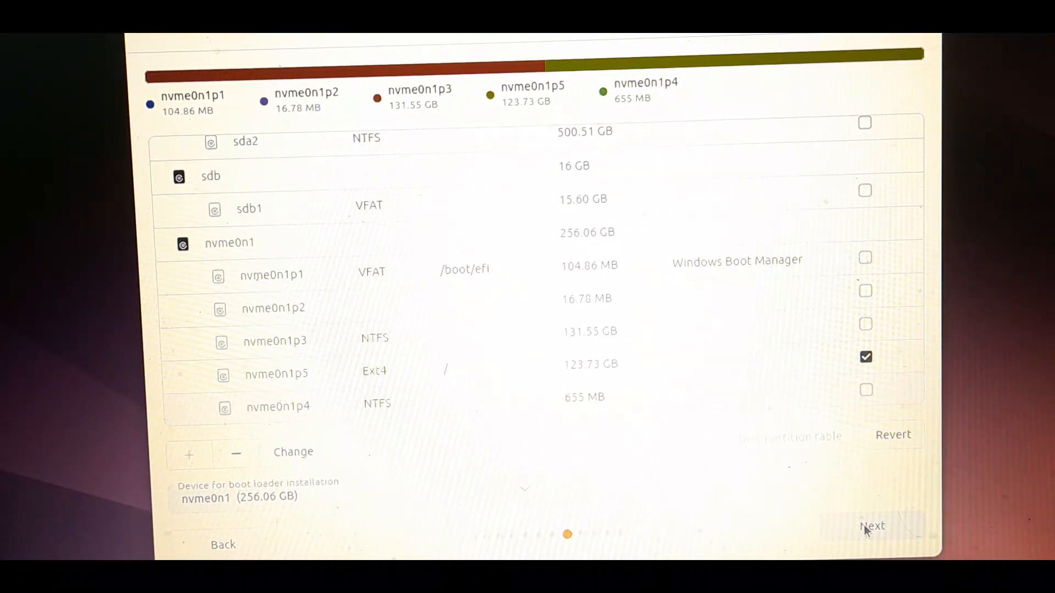
- Accept the partition layout and Asia/Kolkata timezone, then begin the installation
{"action": "left_click", "coordinate": [872, 525]}
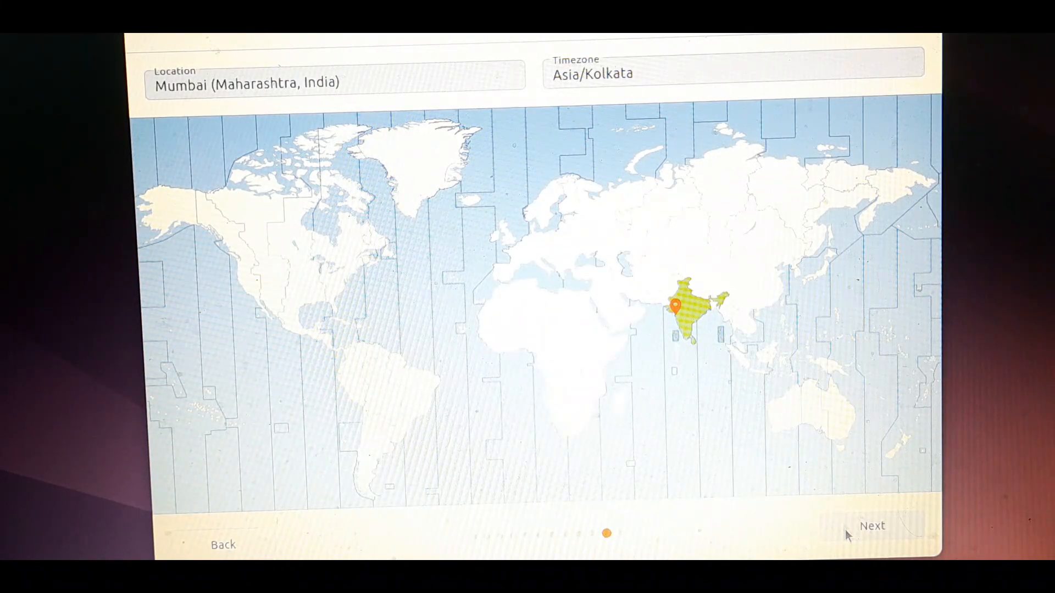
{"action": "left_click", "coordinate": [872, 525]}
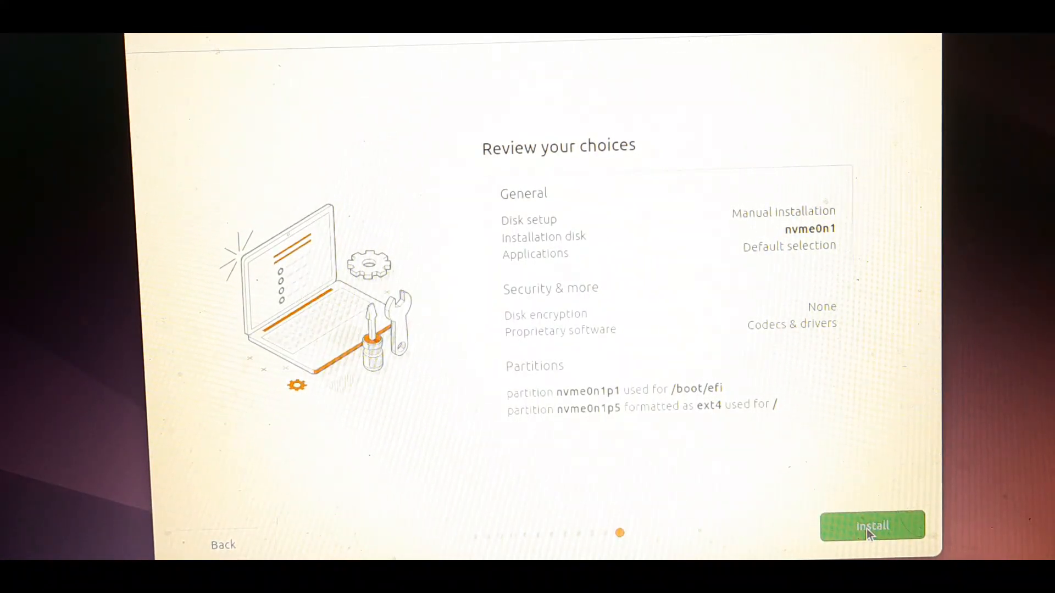
{"action": "left_click", "coordinate": [873, 526]}
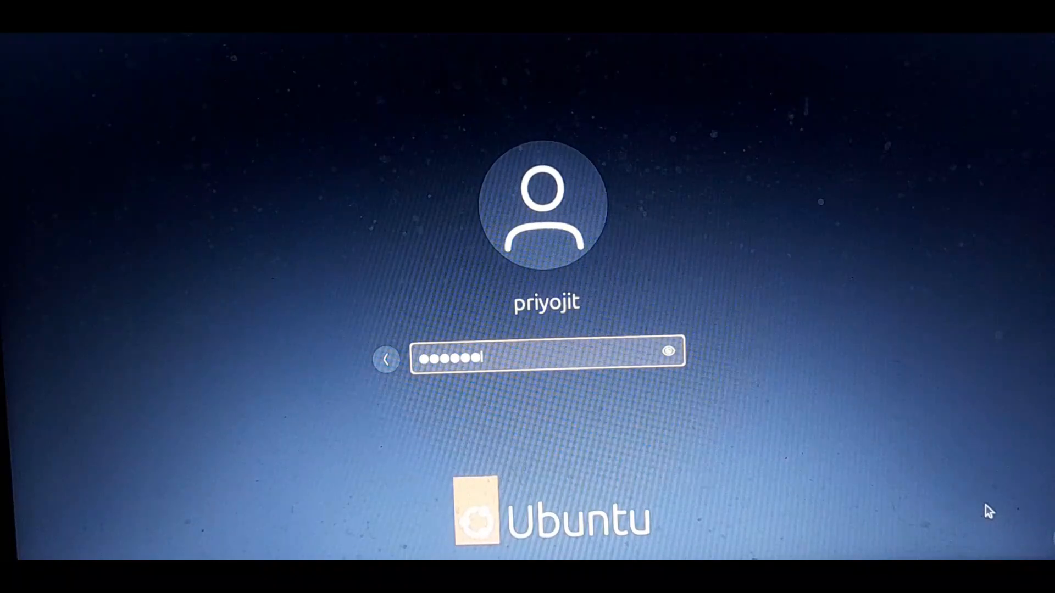
- Log in and view the File Systems tab in System Monitor
{"action": "key", "text": "Return"}
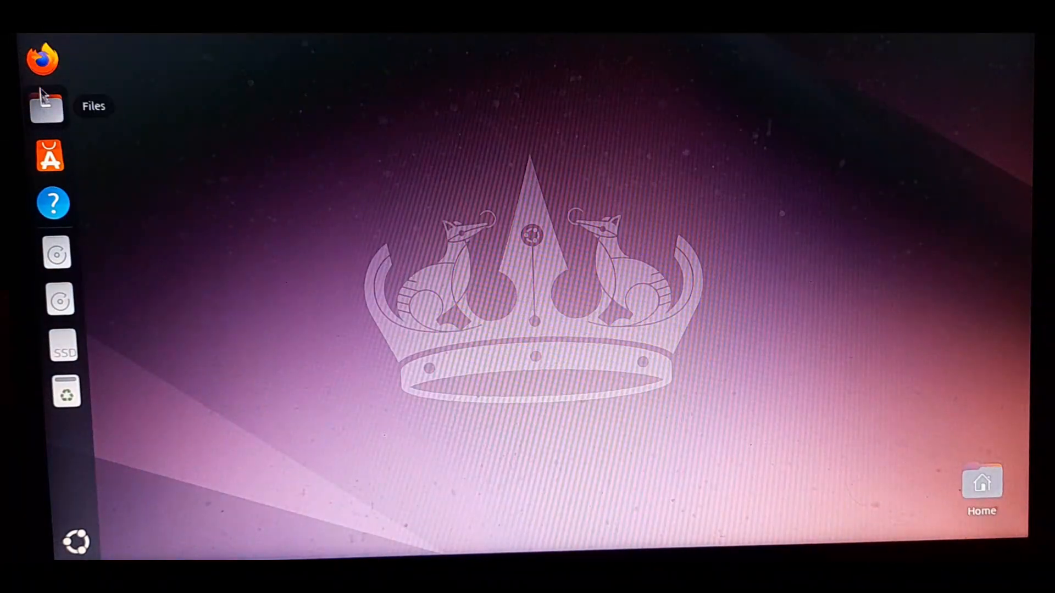
{"action": "left_click", "coordinate": [48, 156]}
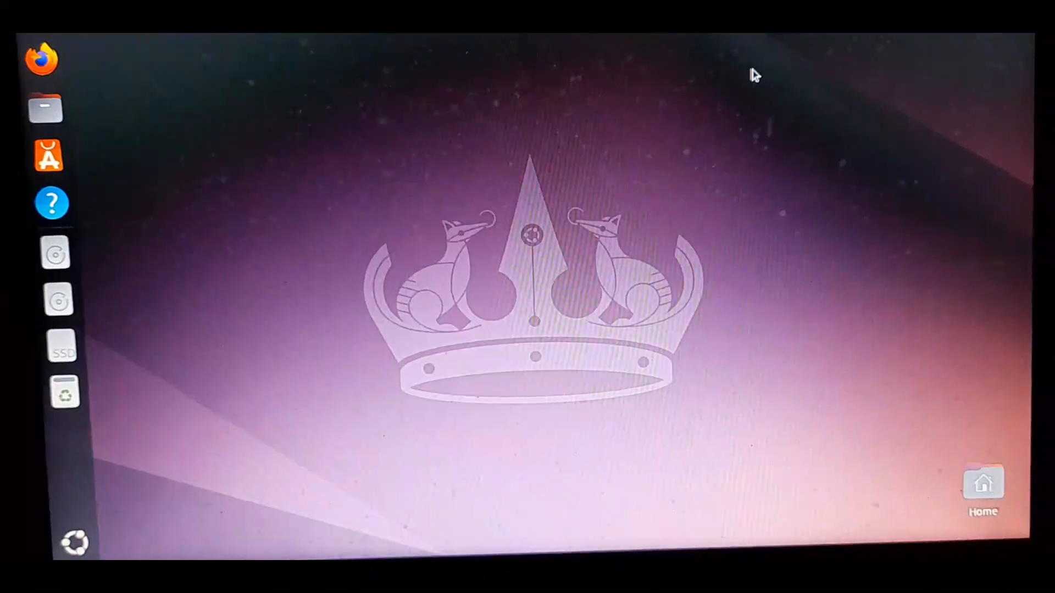
{"action": "left_click", "coordinate": [55, 255]}
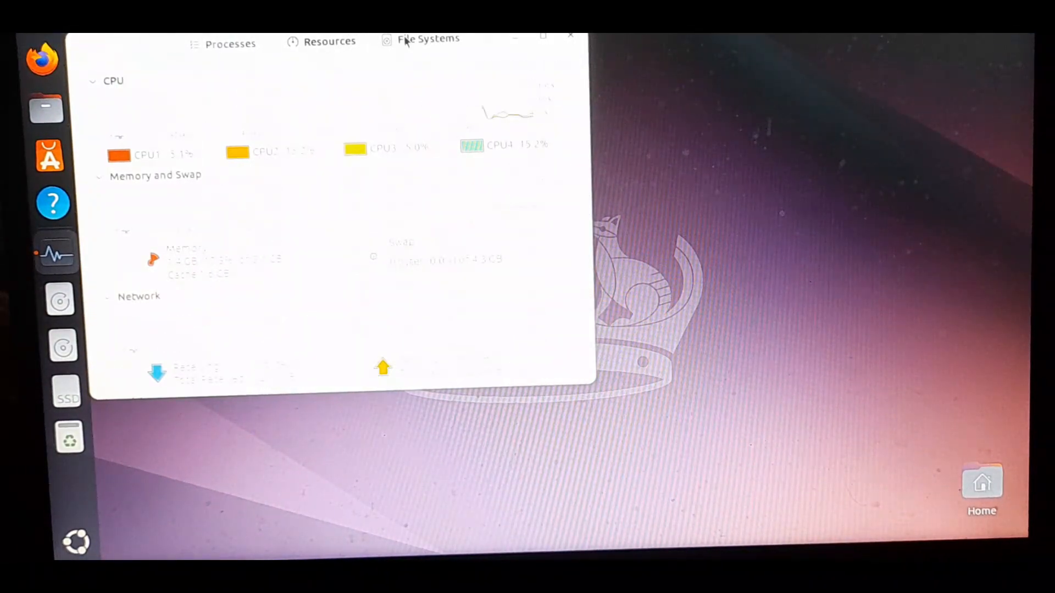
{"action": "left_click", "coordinate": [570, 35]}
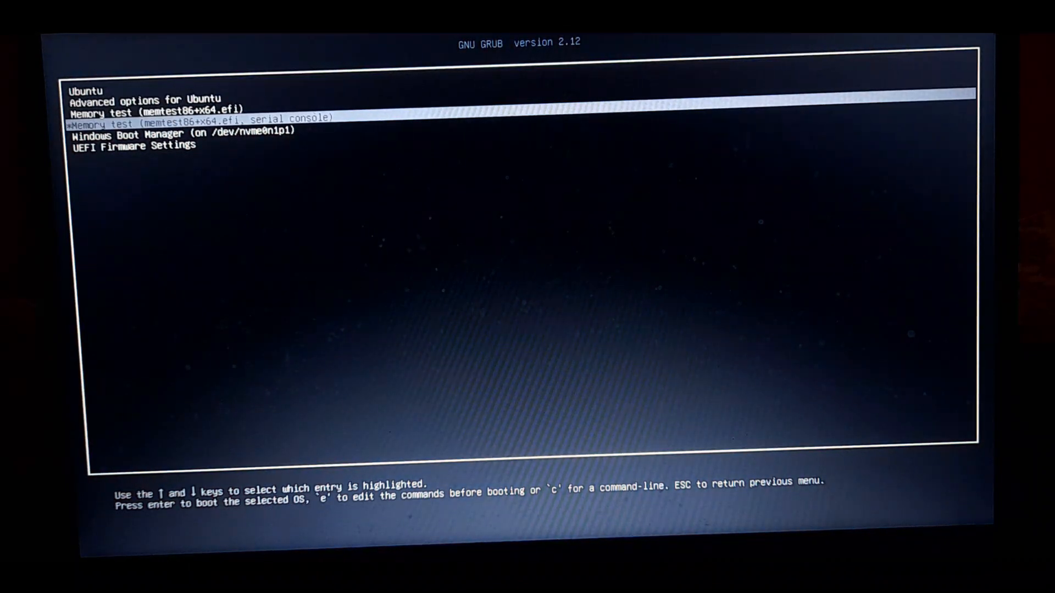
- Boot Windows Boot Manager from the GRUB menu
{"action": "key", "text": "Return"}
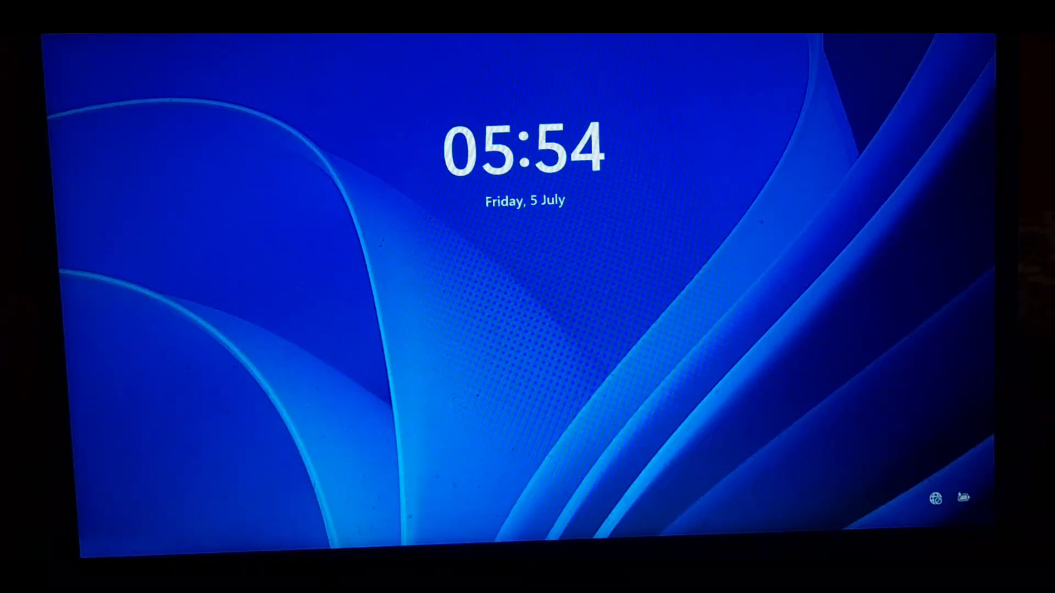